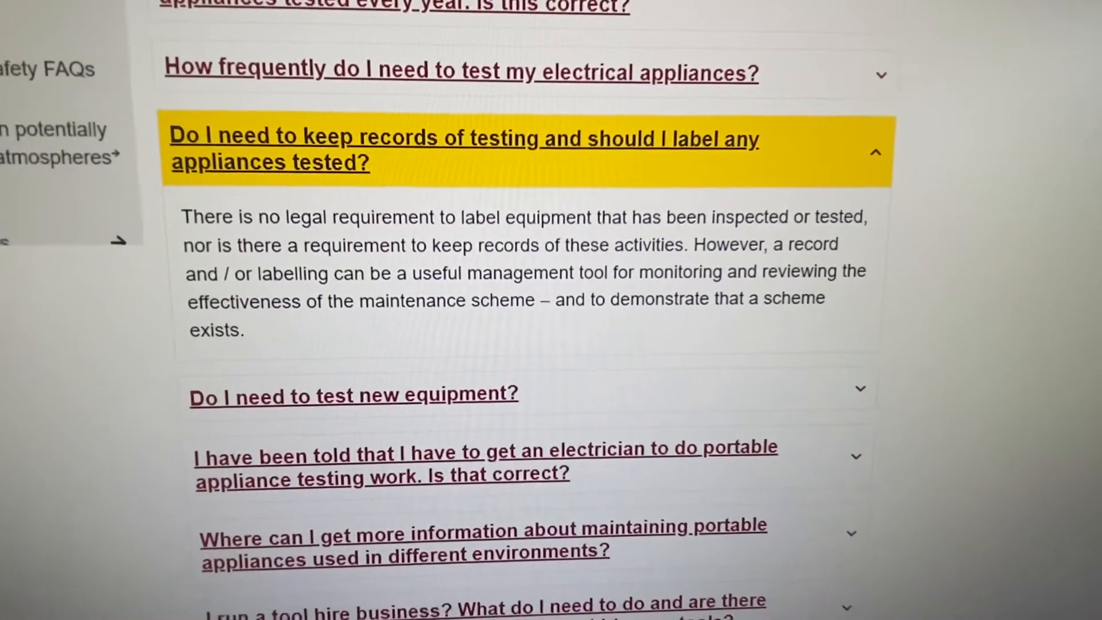
Switch to the List & Label preview PDF of retest periods, next test dates and pass results.
scroll("down", 3)
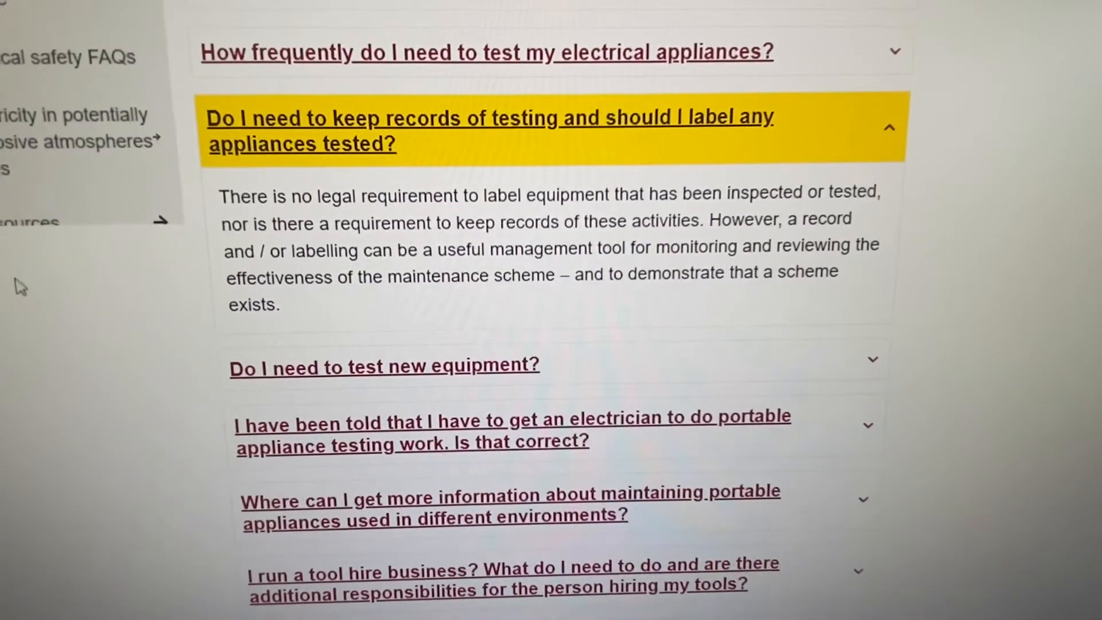
scroll("down", 3)
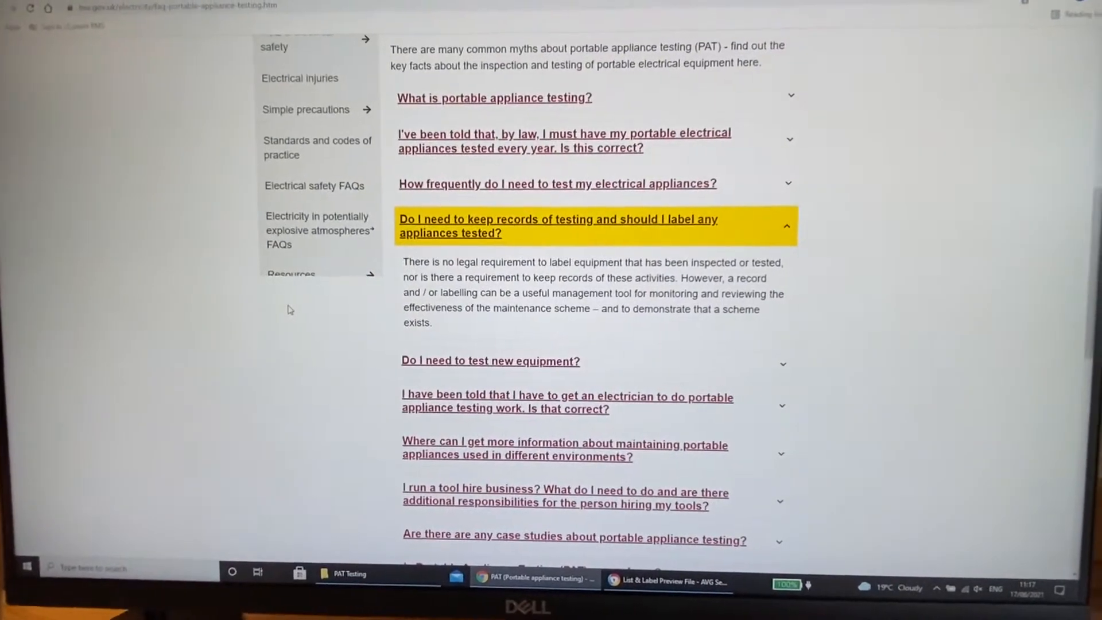
scroll("up", 3)
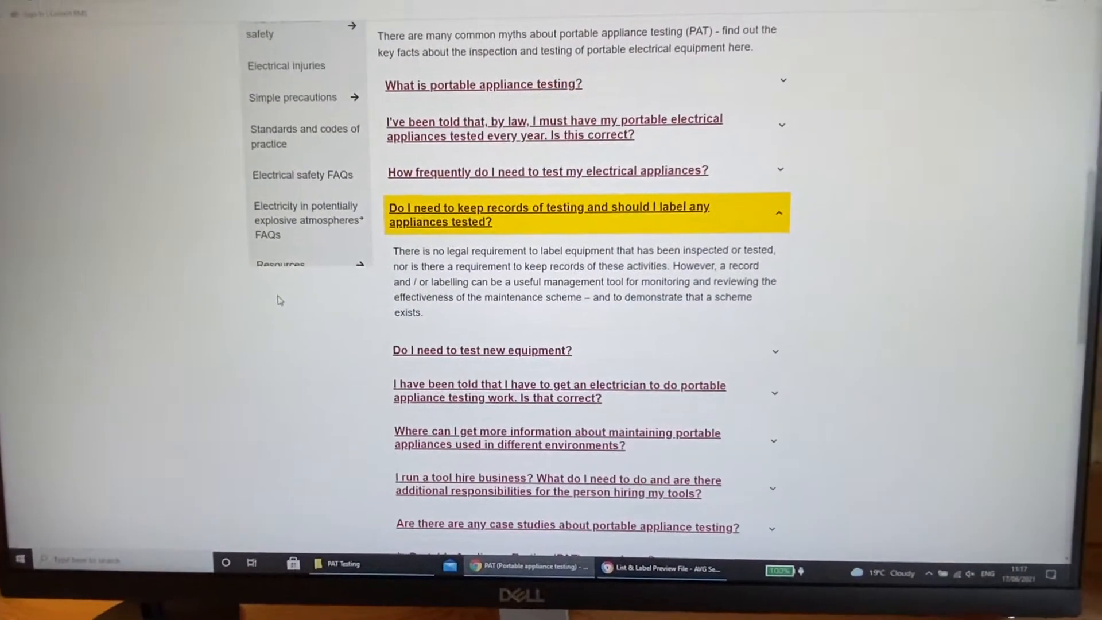
scroll("up", 3)
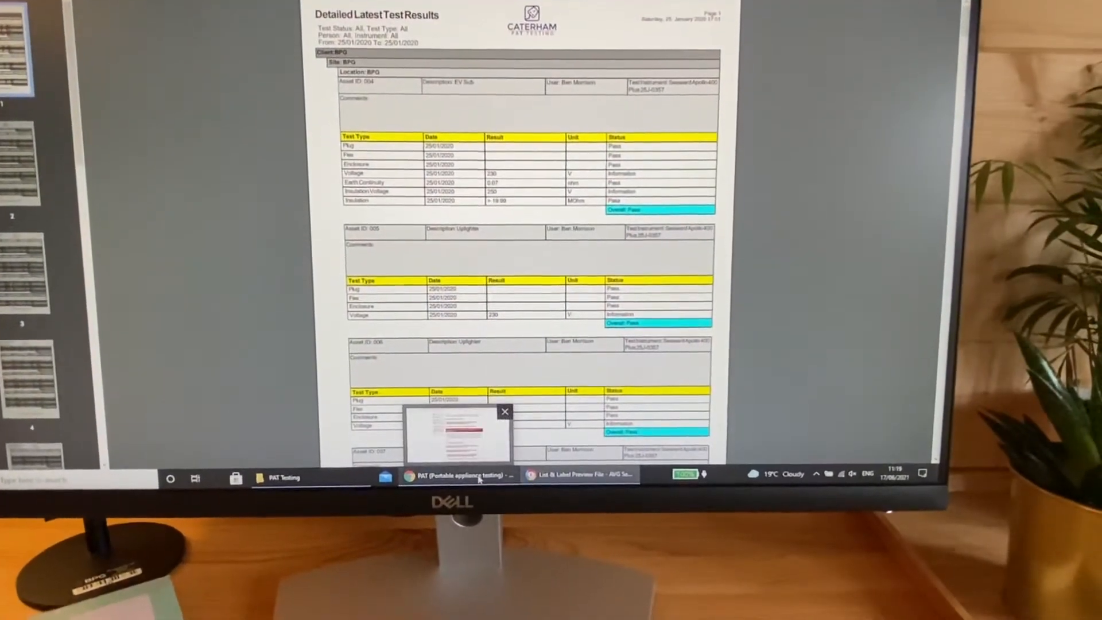
left_click(456, 473)
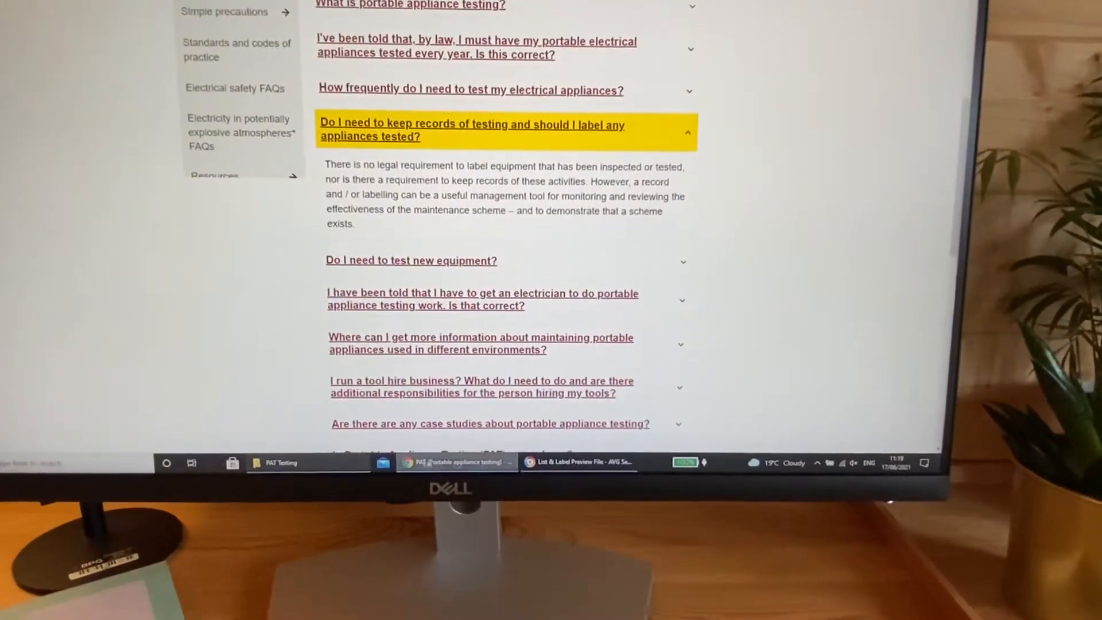
left_click(578, 461)
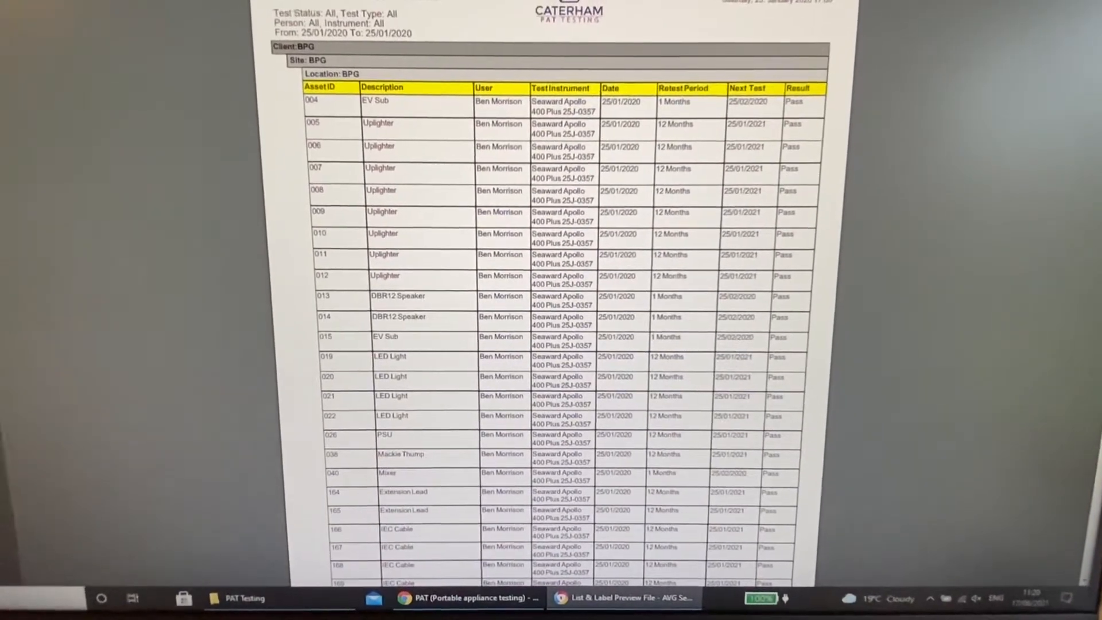
scroll("up", 3)
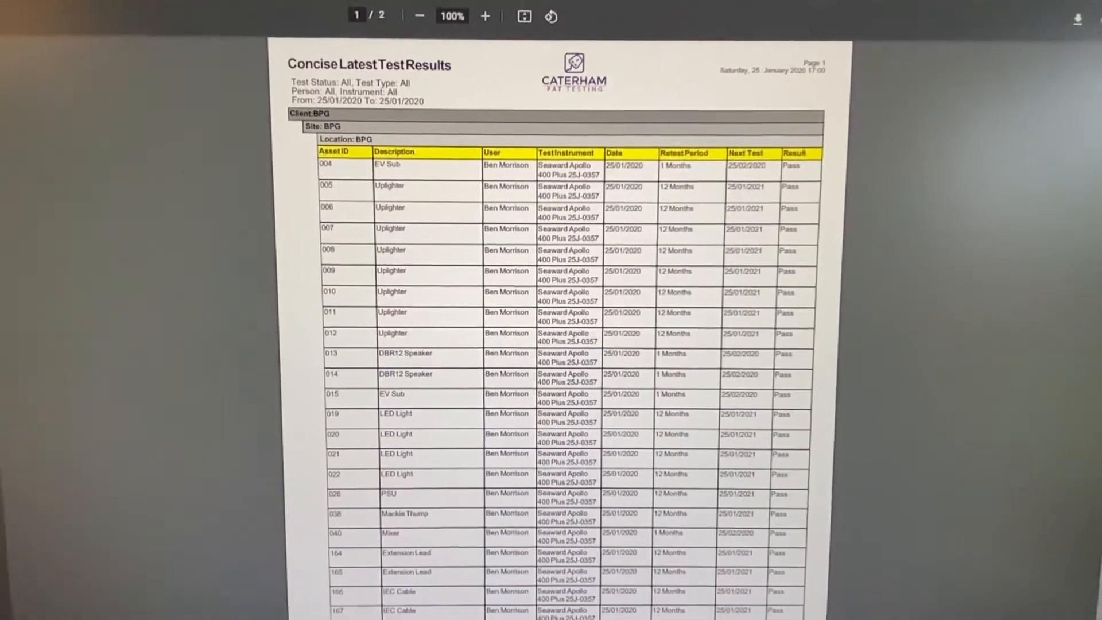
scroll("down", 3)
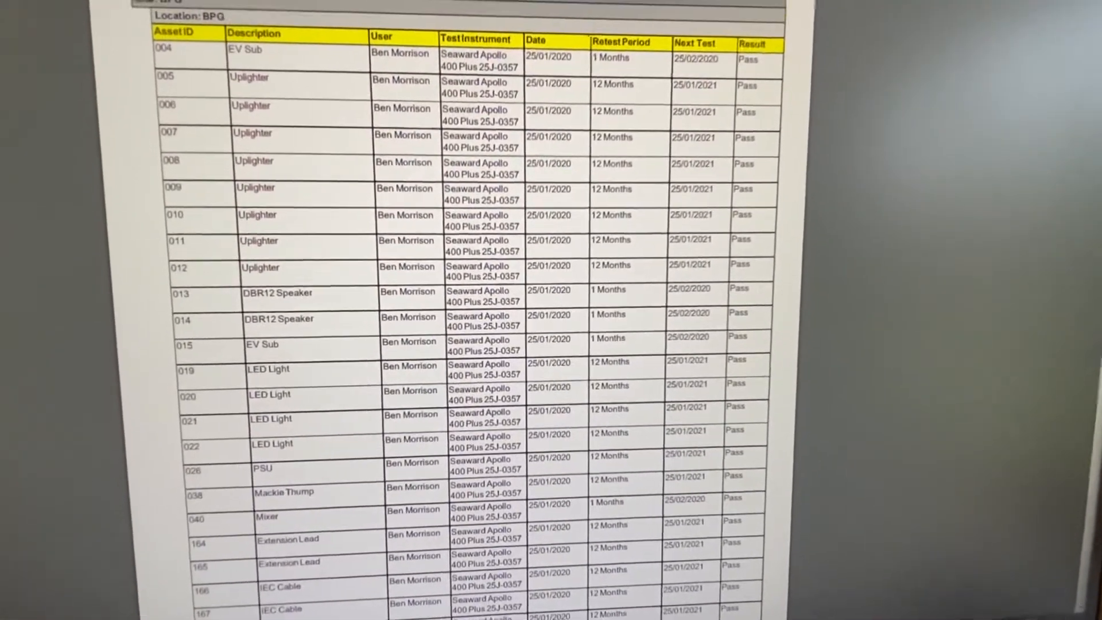
scroll("up", 3)
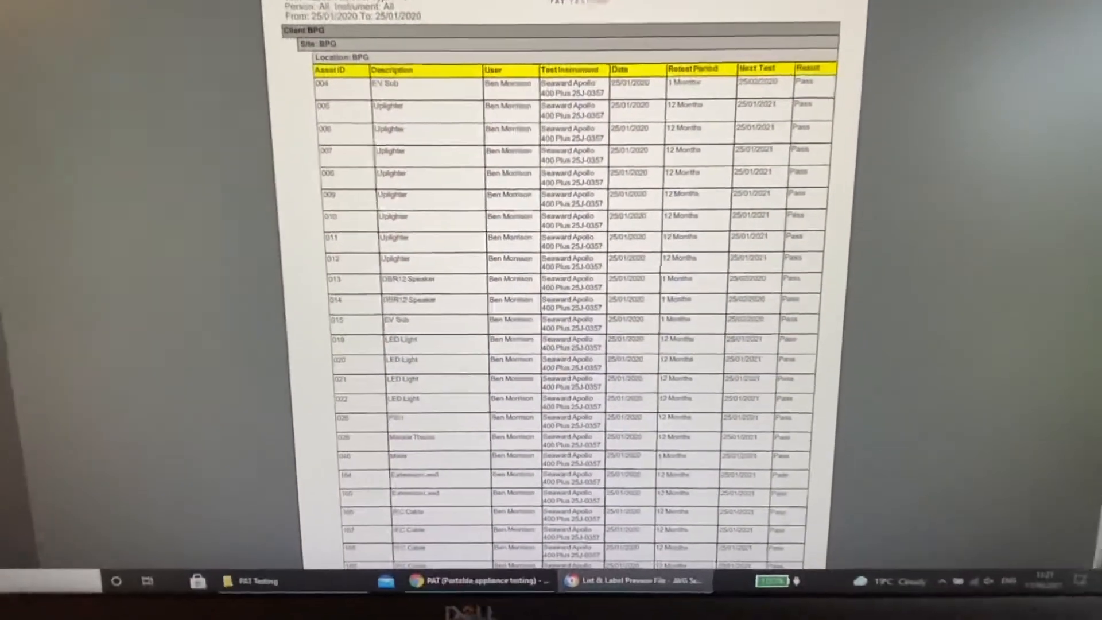
Scroll down the Detailed Latest Test Results PDF through each appliance's individual checks.
scroll("down", 3)
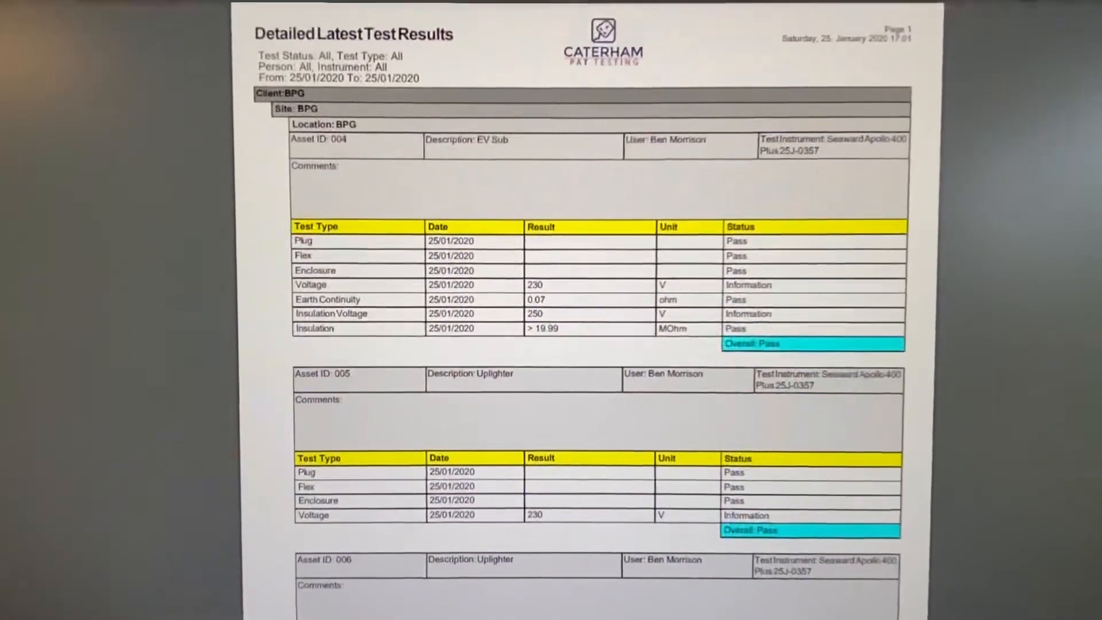
scroll("down", 3)
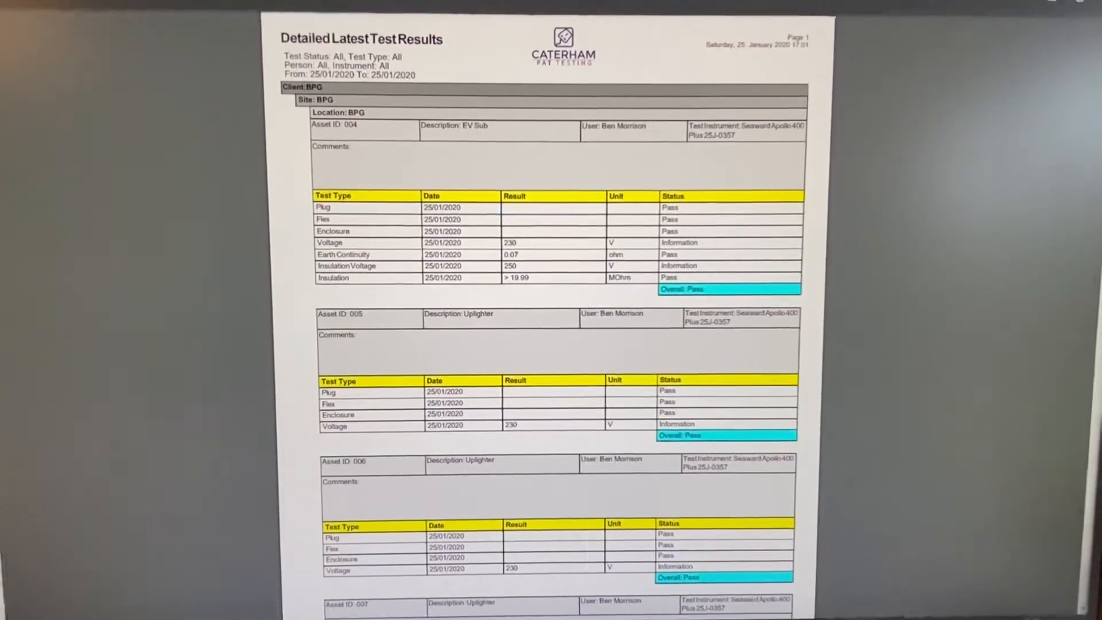
scroll("up", 3)
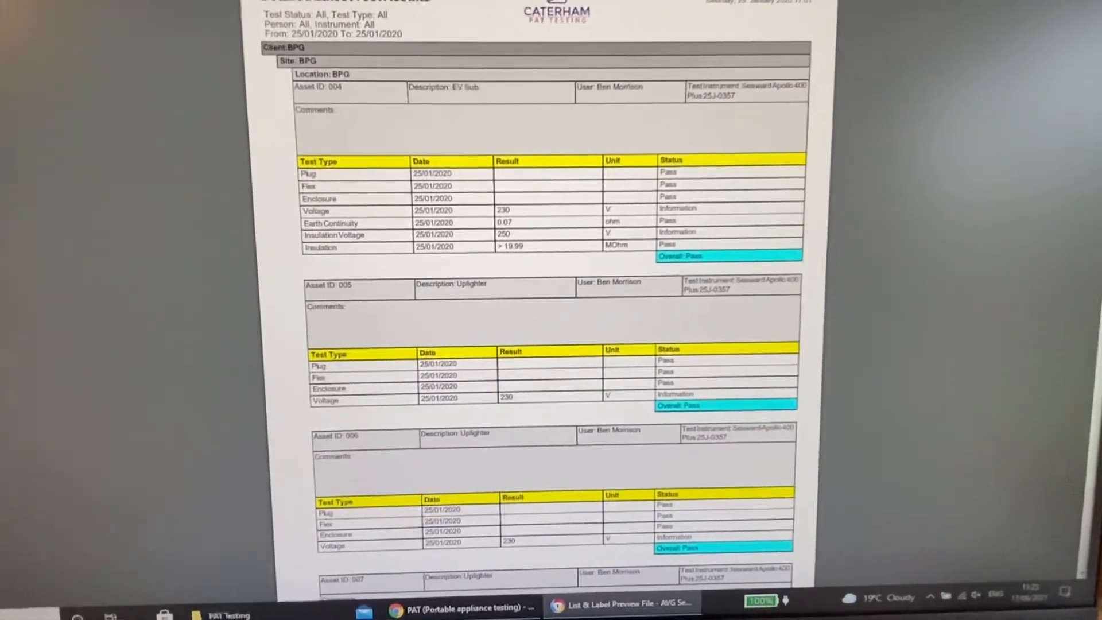
scroll("up", 3)
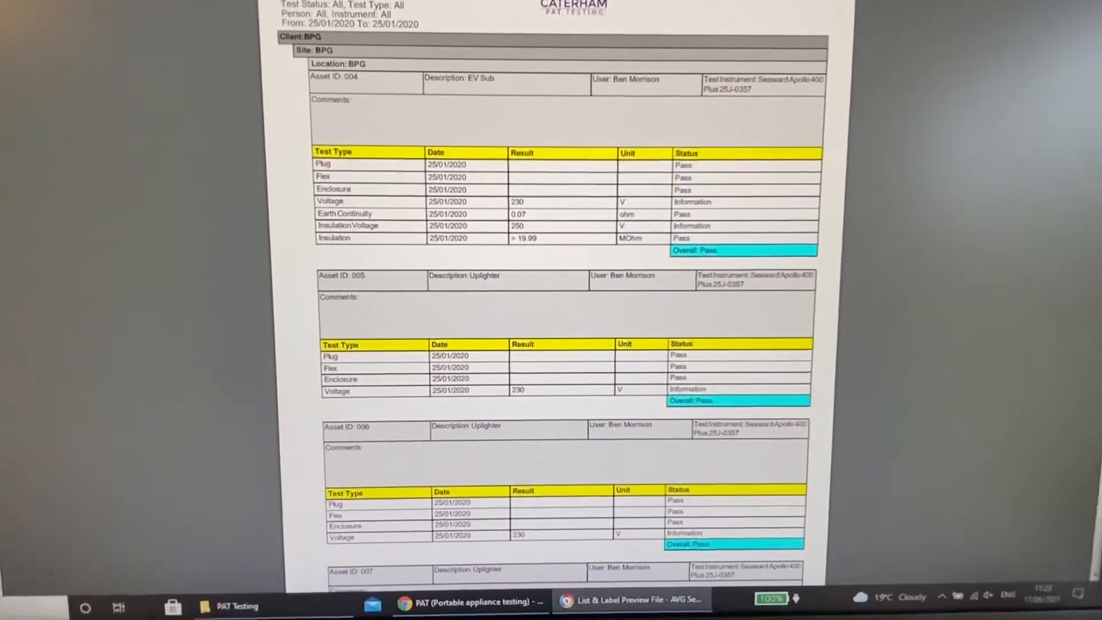
scroll("up", 3)
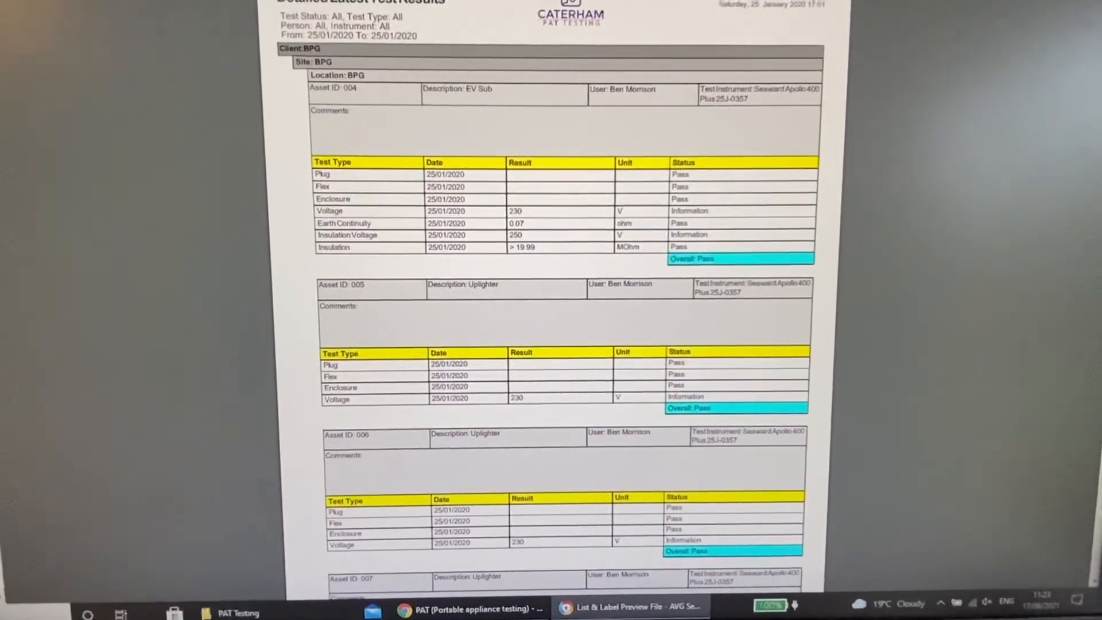